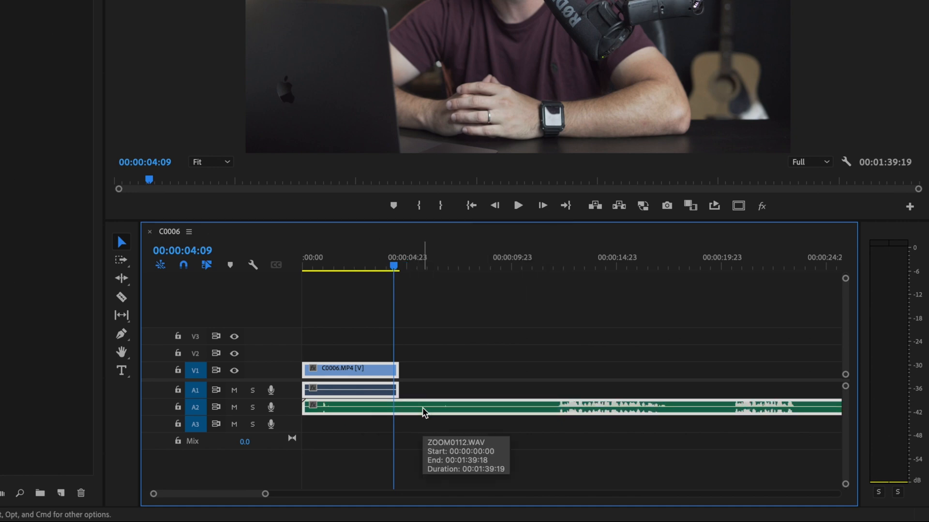
Open the context menu for the selected C0006.MP4 and ZOOM0112.WAV clips.
right_click(422, 412)
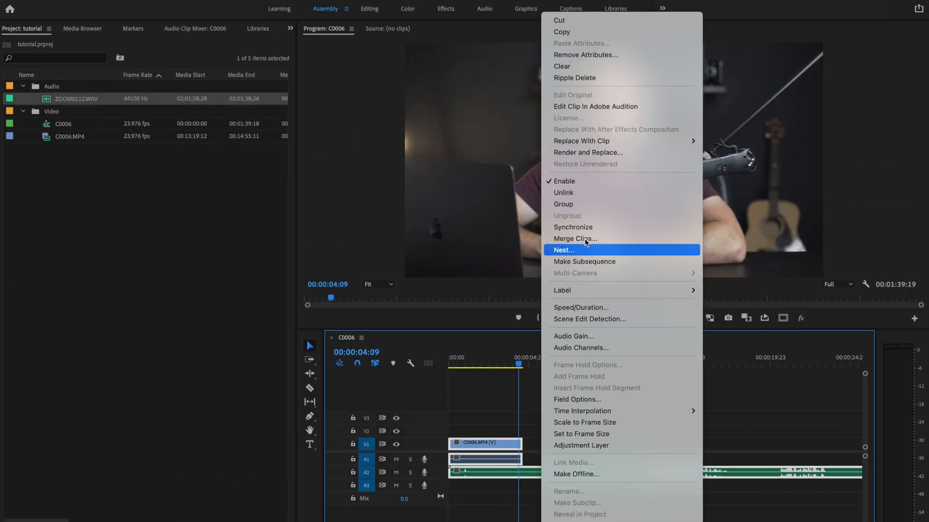
Synchronize the clips using Audio as the sync point on Track Channel 1.
click(573, 227)
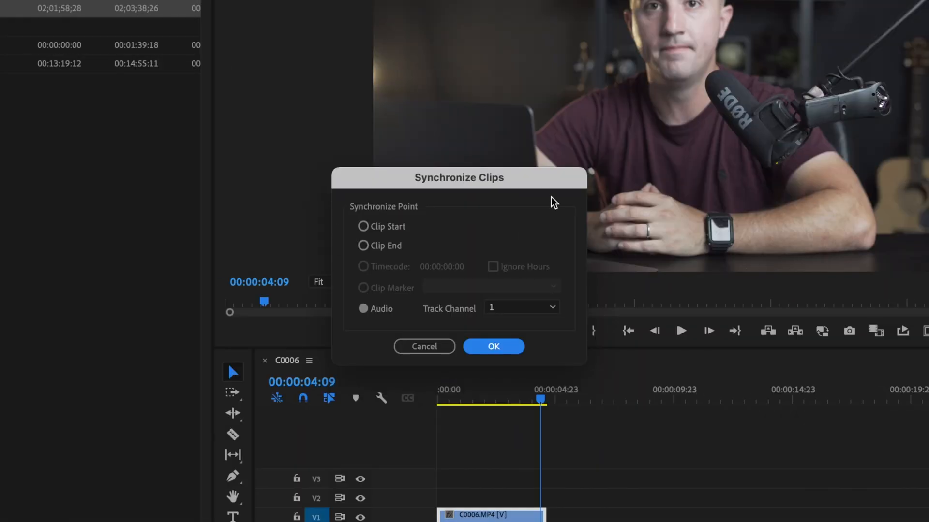
mouse_move(399, 328)
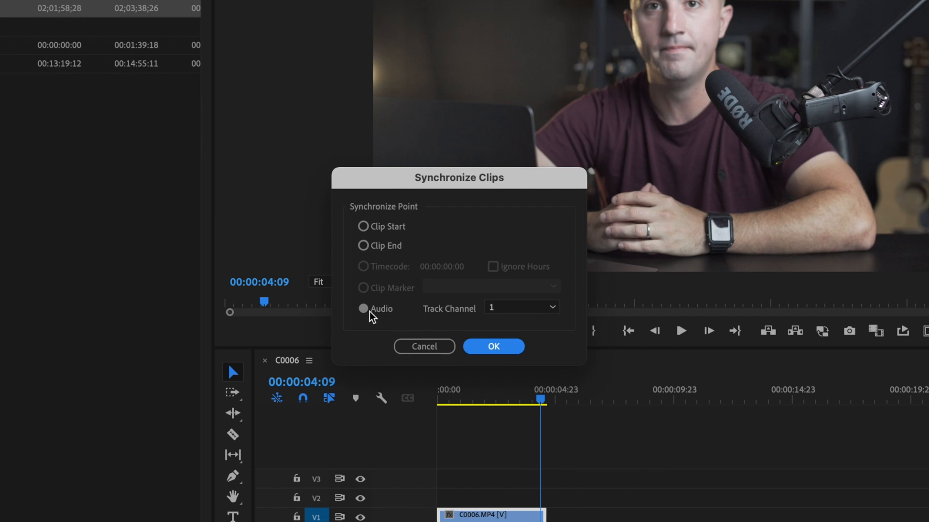
mouse_move(508, 319)
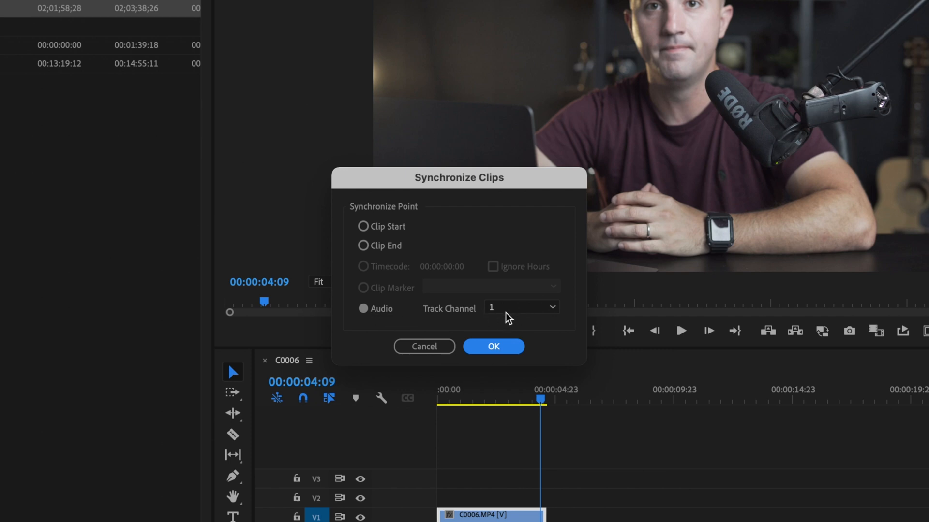
mouse_move(529, 313)
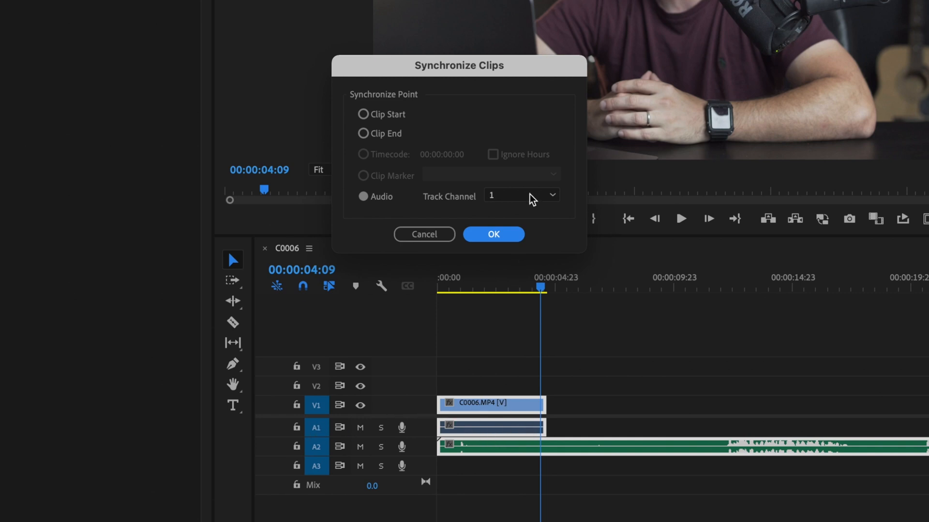
mouse_move(508, 242)
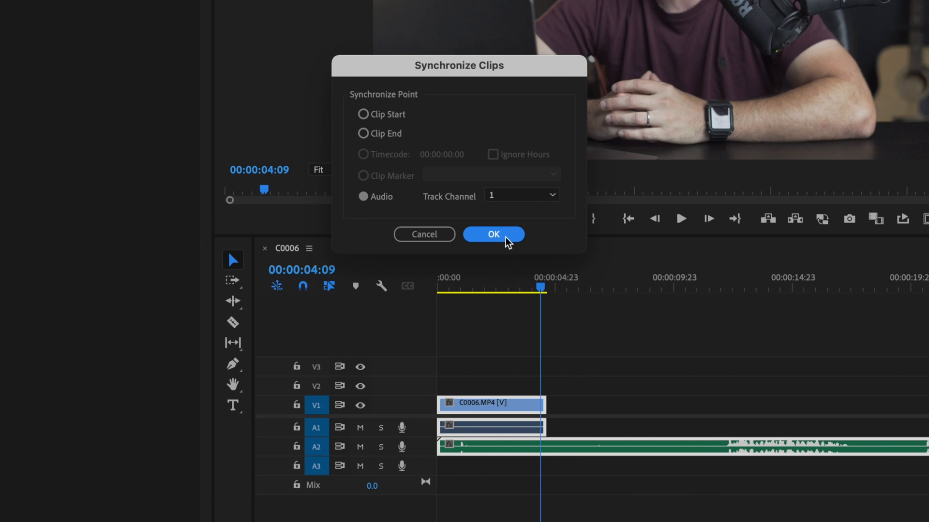
click(494, 234)
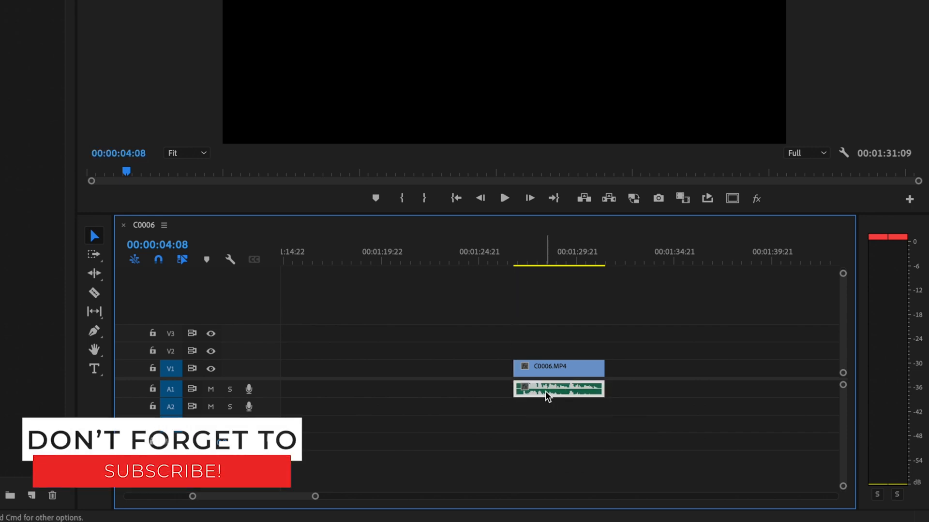
Move the playhead to 00:01:26:09 on the timeline ruler.
click(507, 261)
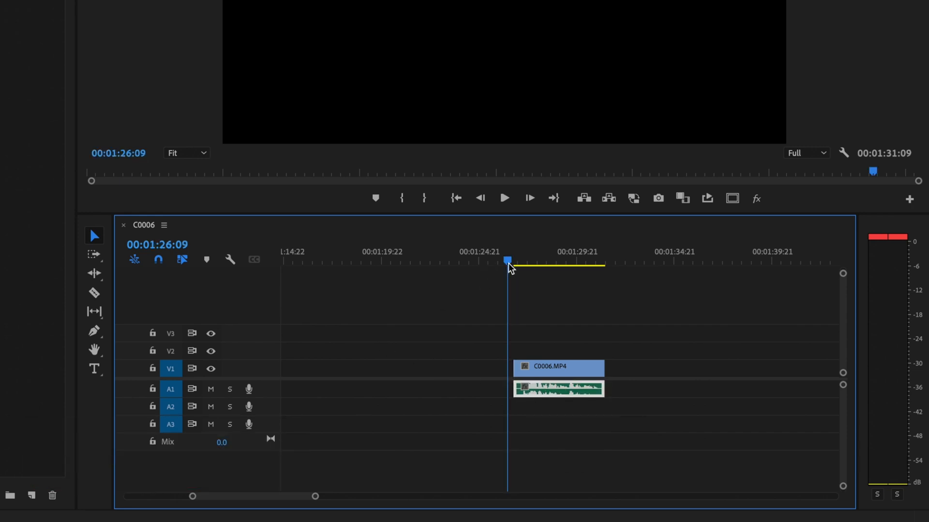